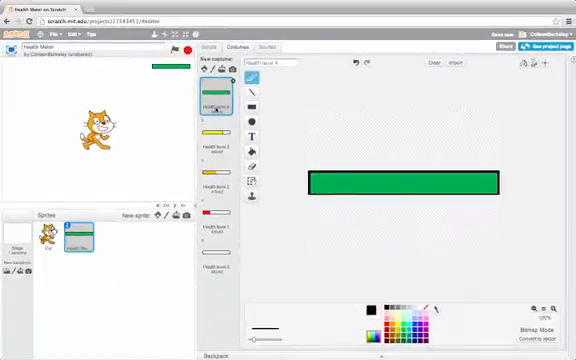
Step: Show the health meter sprite's reset, Lose Health and Game Over scripts
{"action": "left_click", "coordinate": [214, 48]}
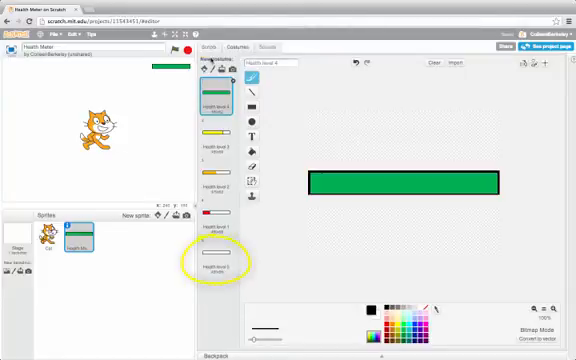
{"action": "left_click", "coordinate": [212, 48]}
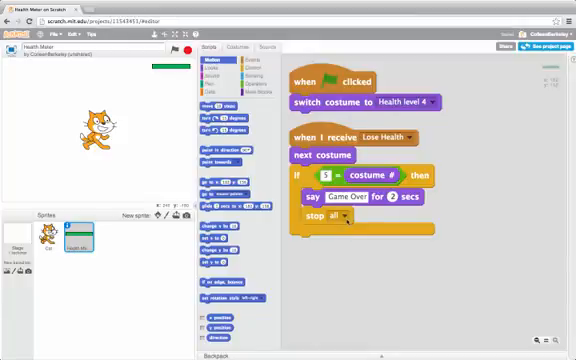
{"action": "mouse_move", "coordinate": [190, 232]}
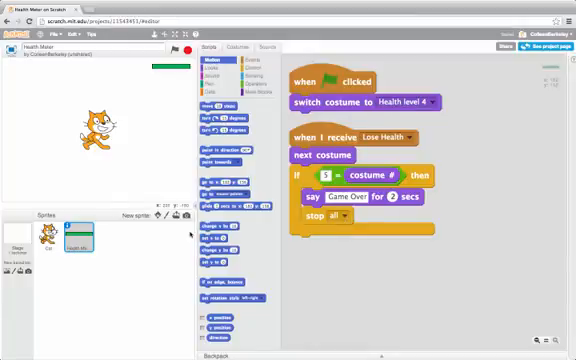